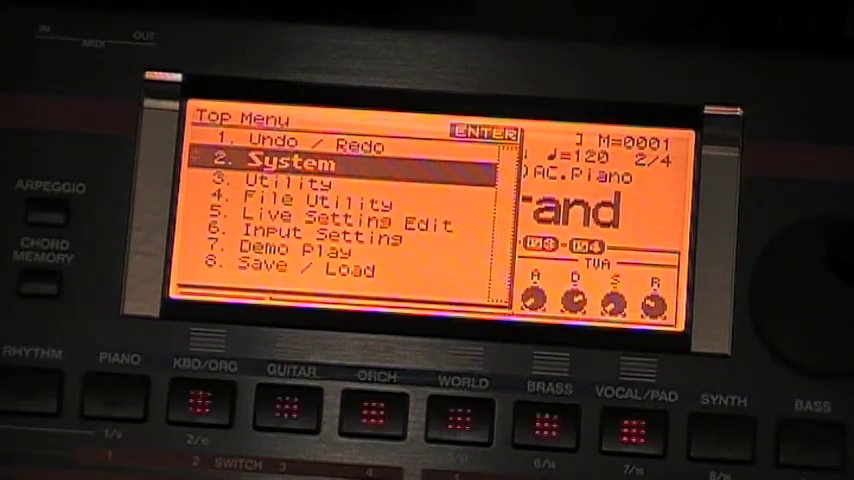
Step: Show the JUNO-G's System Menu from the top-level MENU (2. System)
click(484, 132)
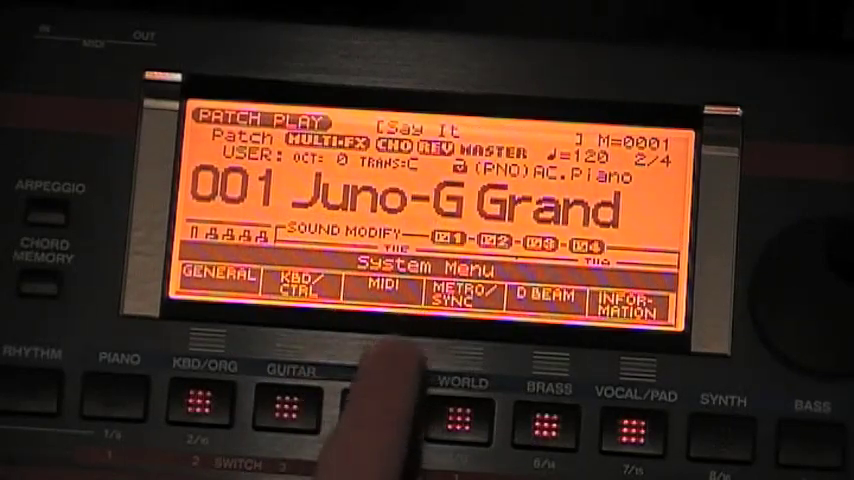
click(380, 292)
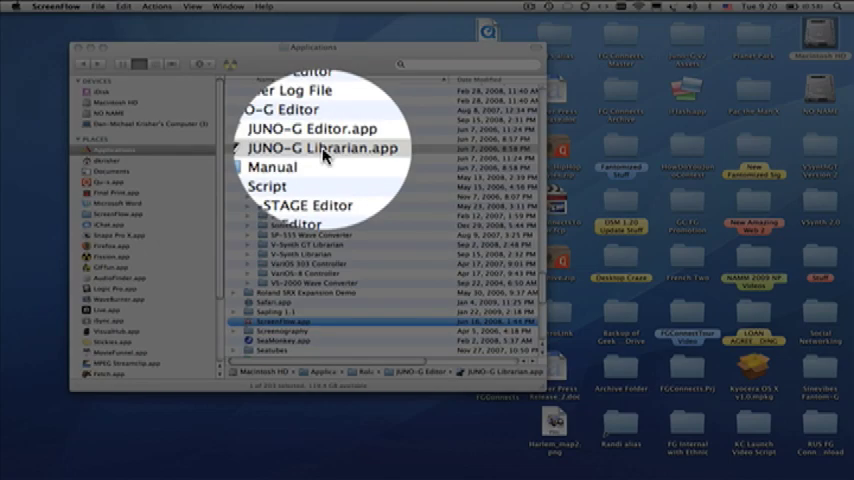
Step: Launch JUNO-G Librarian.app from the Applications folder
click(320, 148)
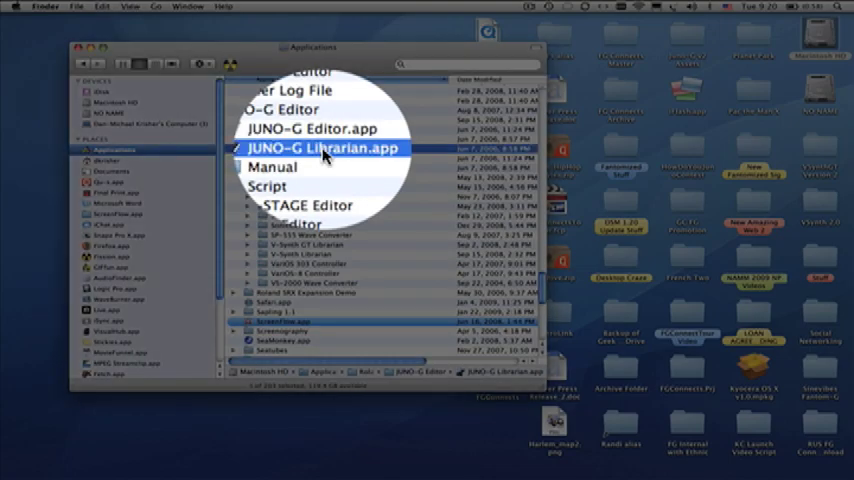
double_click(322, 148)
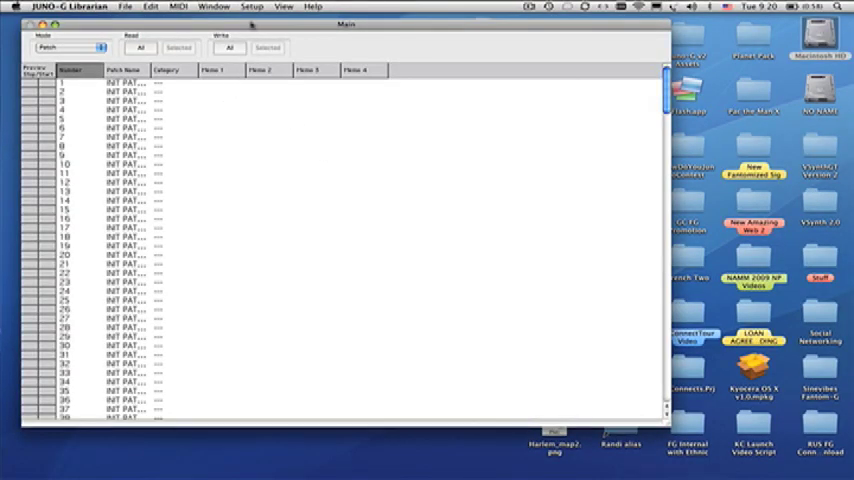
Step: Set the librarian's MIDI Input and Output devices to JUNO-G in Set Up MIDI Devices
click(252, 12)
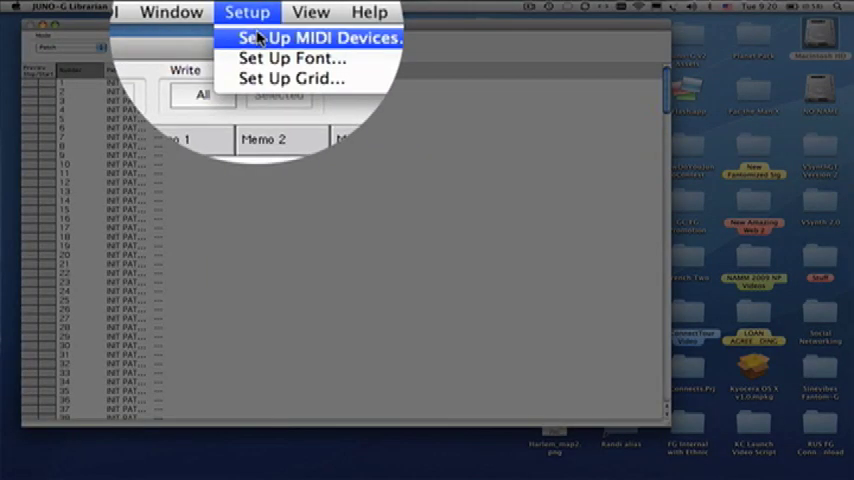
click(320, 38)
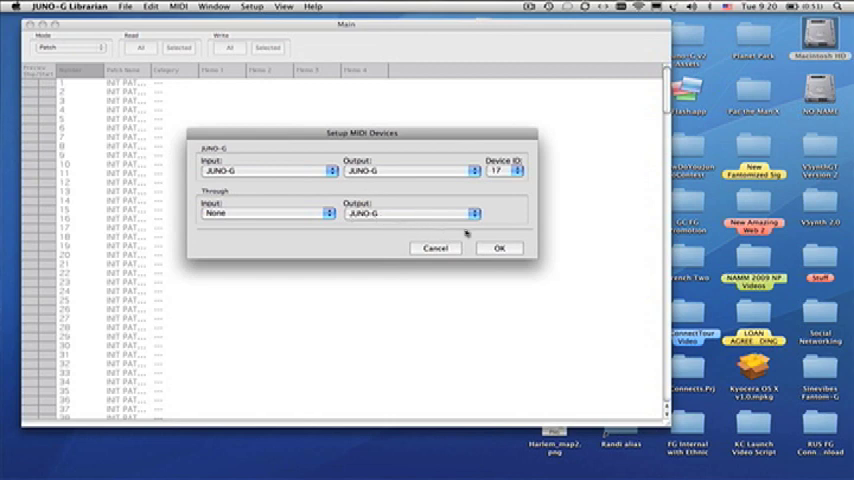
click(500, 248)
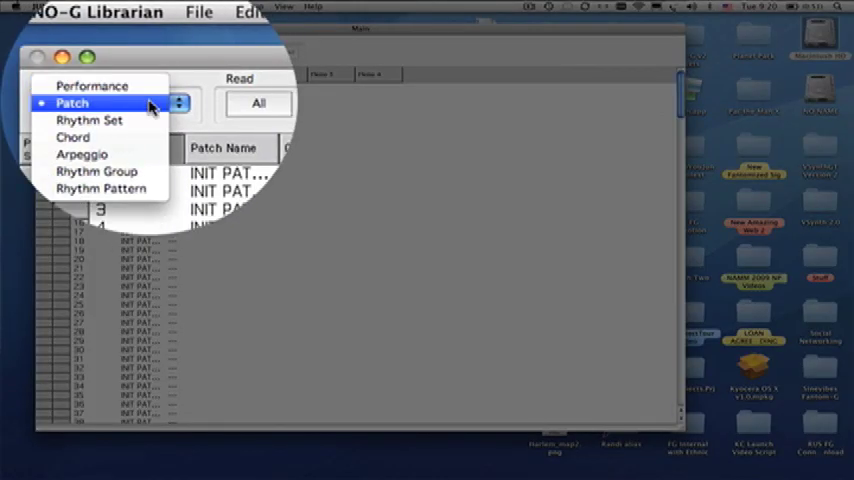
Step: In Patch mode, Read All user patches from the JUNO-G into the Main list
click(72, 102)
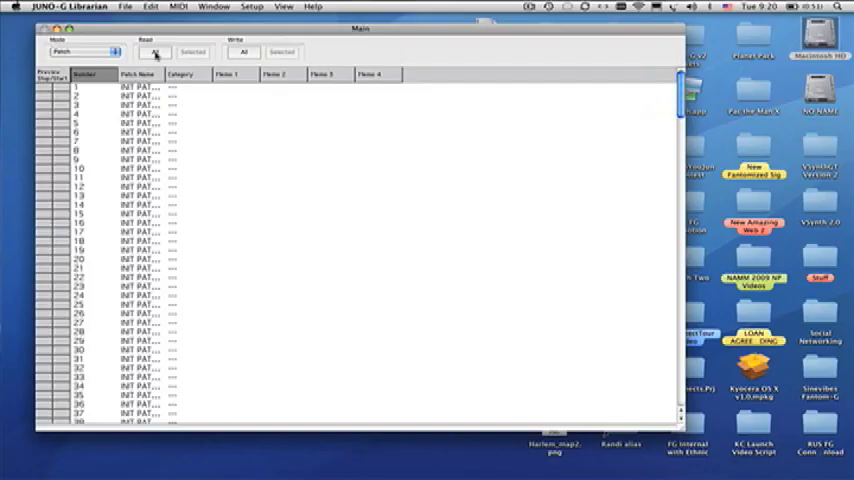
click(156, 52)
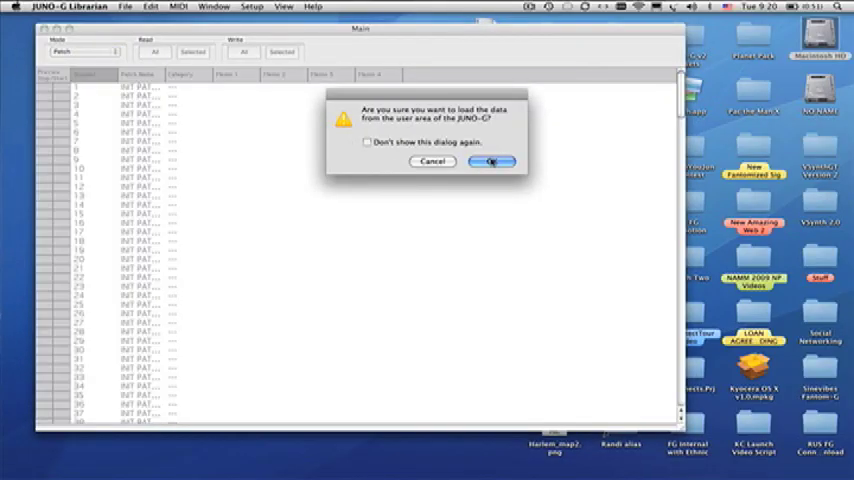
click(492, 162)
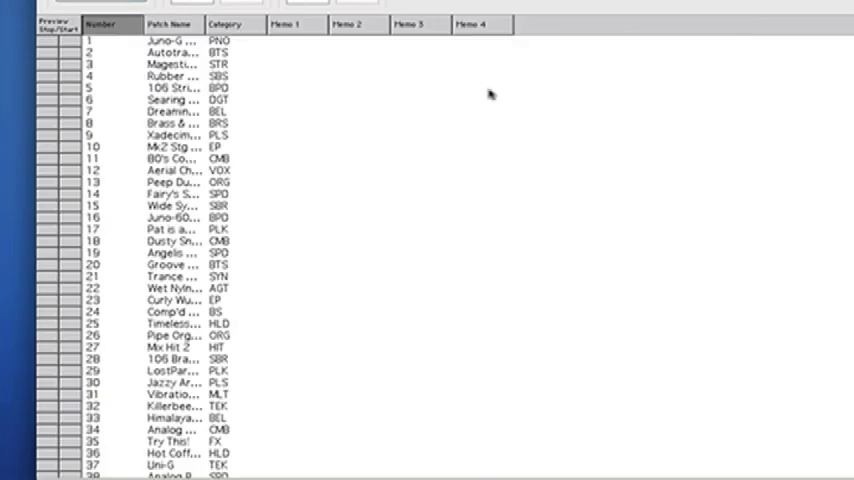
mouse_move(490, 96)
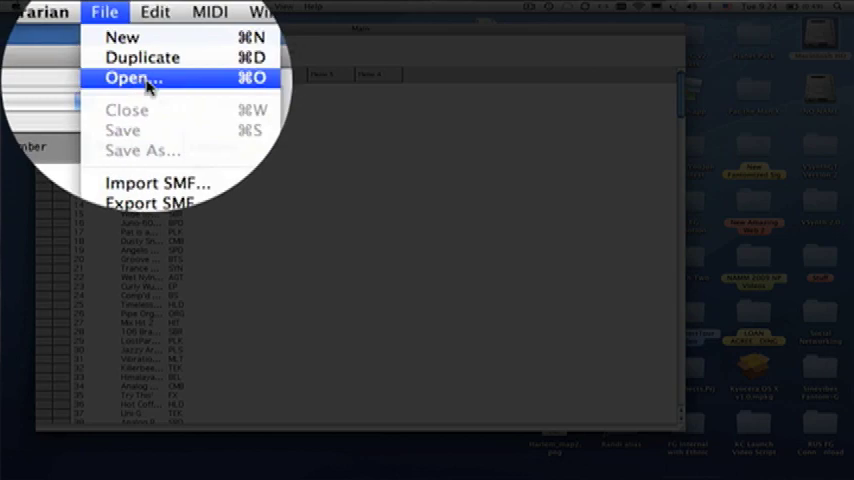
Step: Open the Planet F library file from Desktop > Juno-G
click(128, 78)
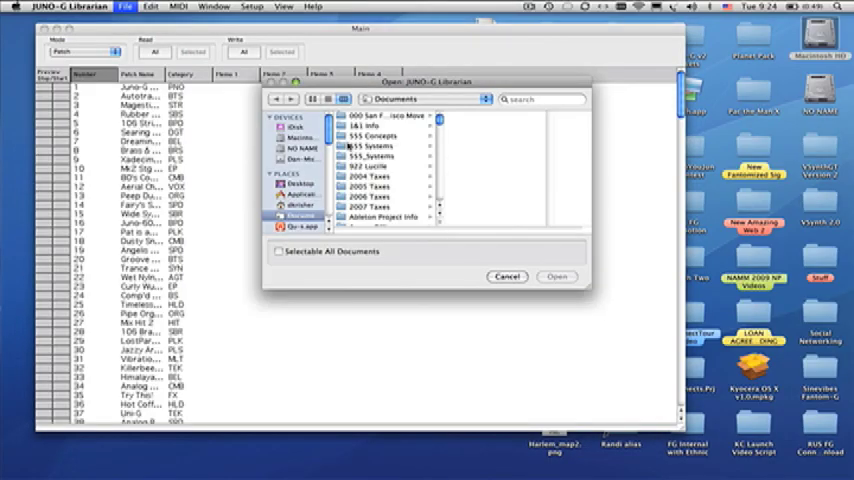
click(300, 184)
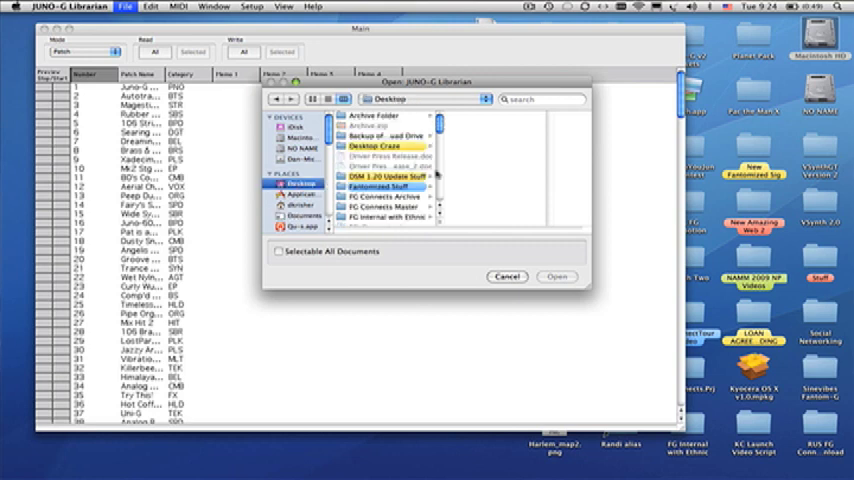
scroll(down, 3)
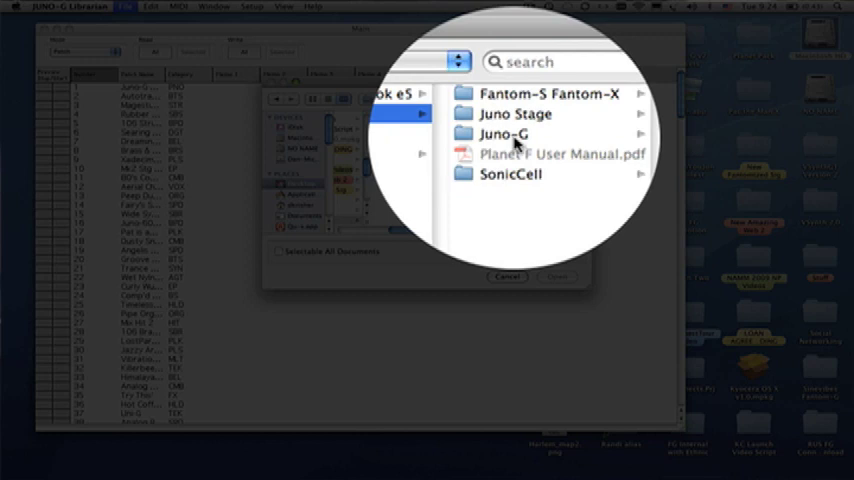
click(504, 132)
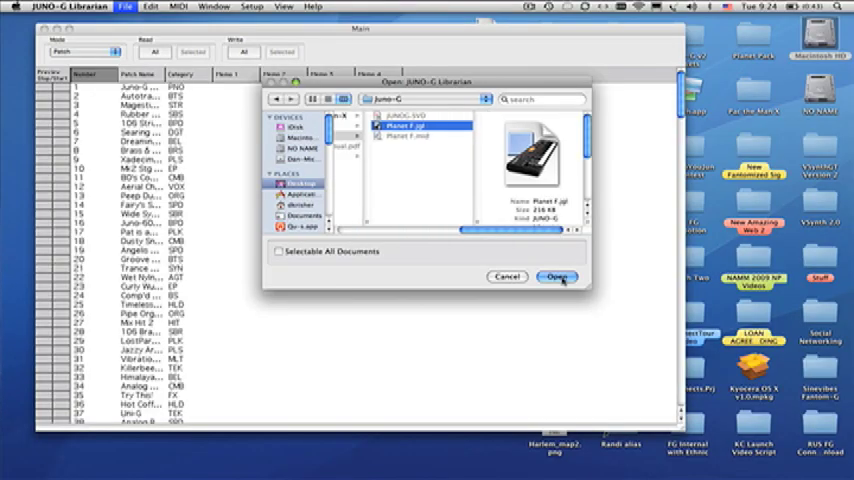
click(556, 276)
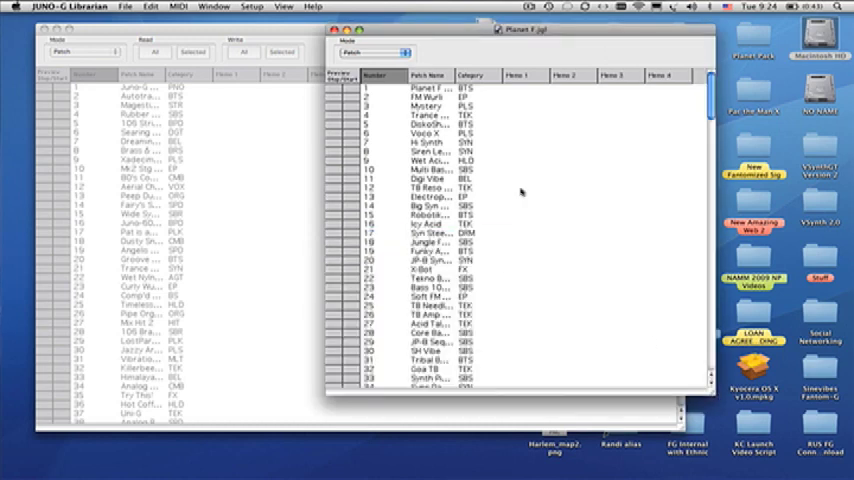
mouse_move(520, 192)
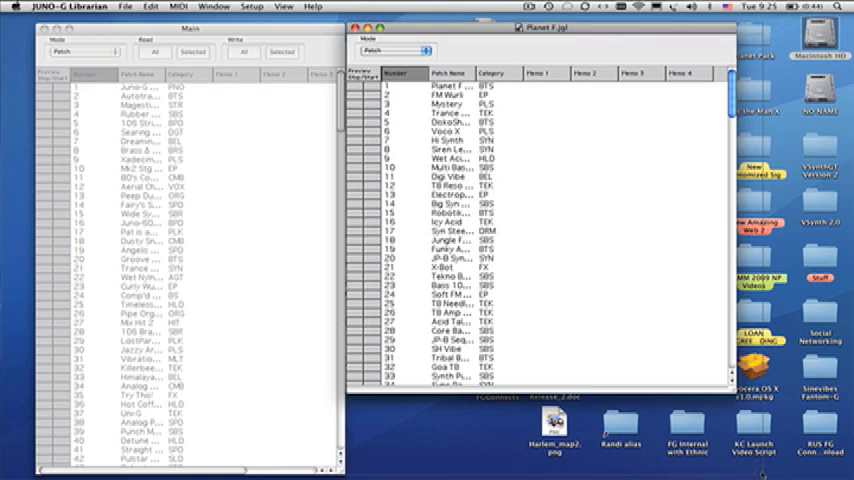
Step: Bring the Planet F.ujl window up beside the Main patch list
scroll(down, 3)
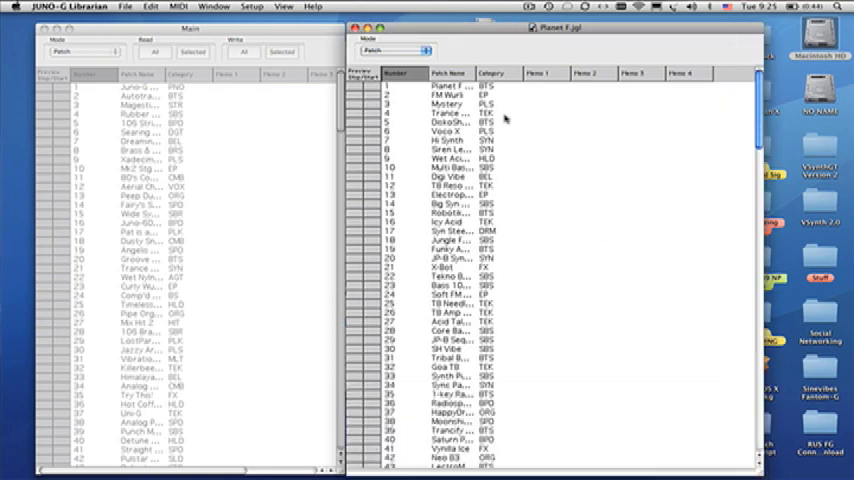
click(450, 86)
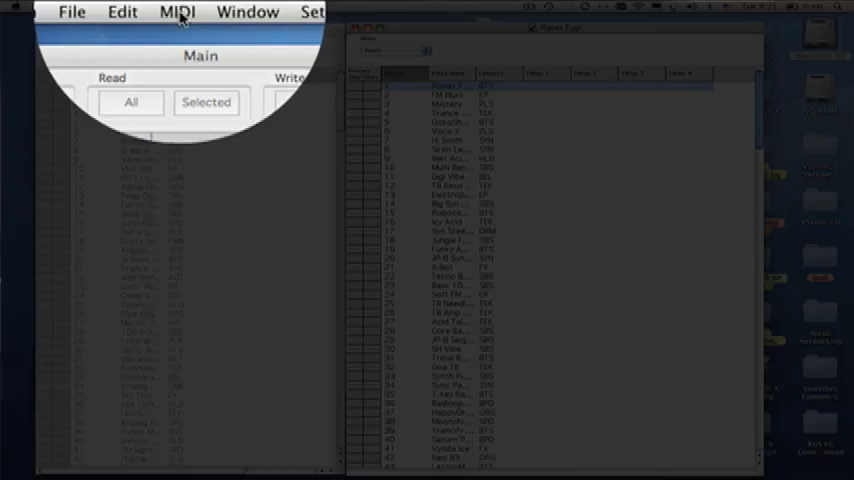
click(144, 12)
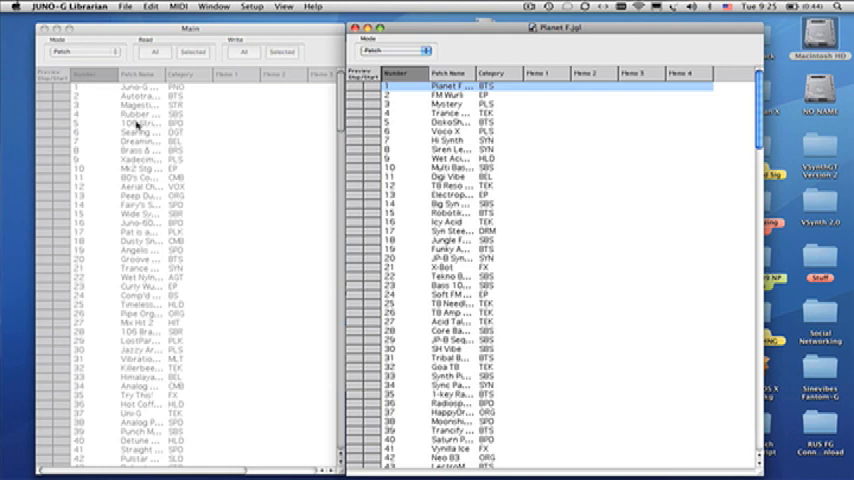
click(130, 168)
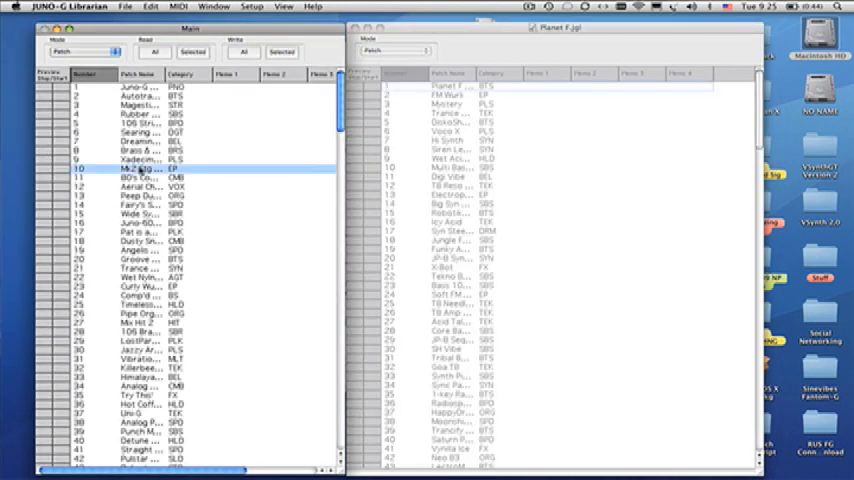
click(150, 12)
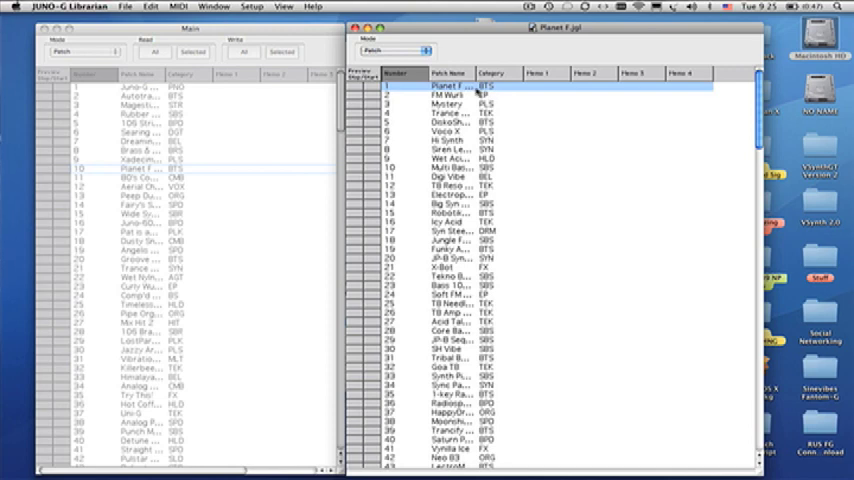
Step: Copy every Planet F.ujl patch and paste them into the Main user patch list
scroll(down, 3)
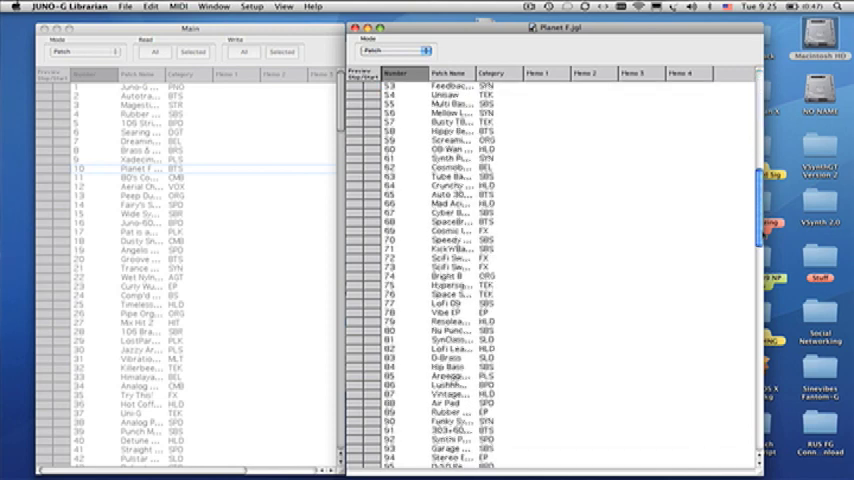
scroll(down, 3)
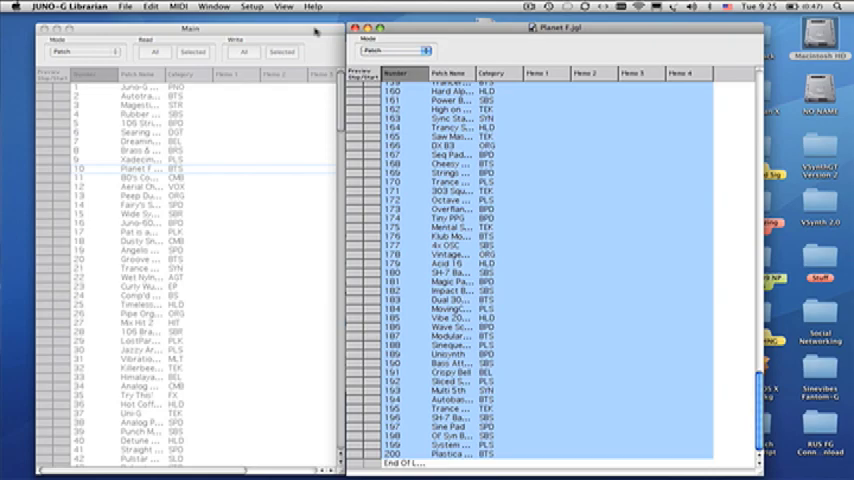
click(150, 6)
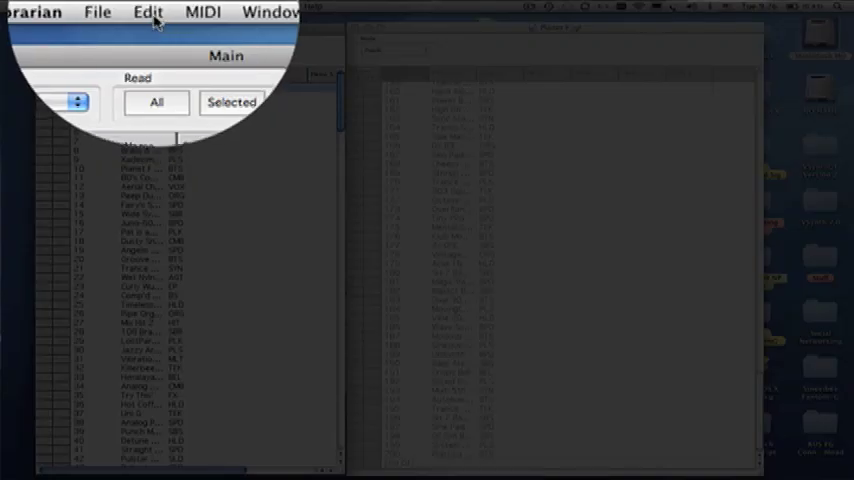
click(148, 12)
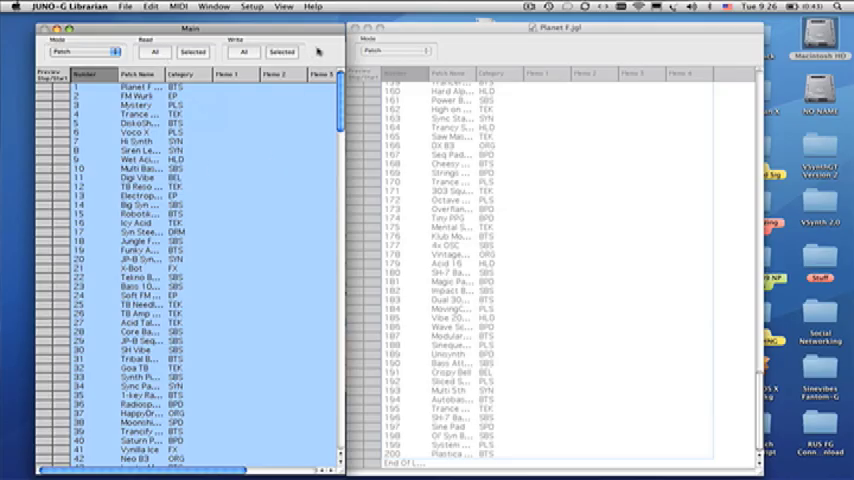
click(140, 132)
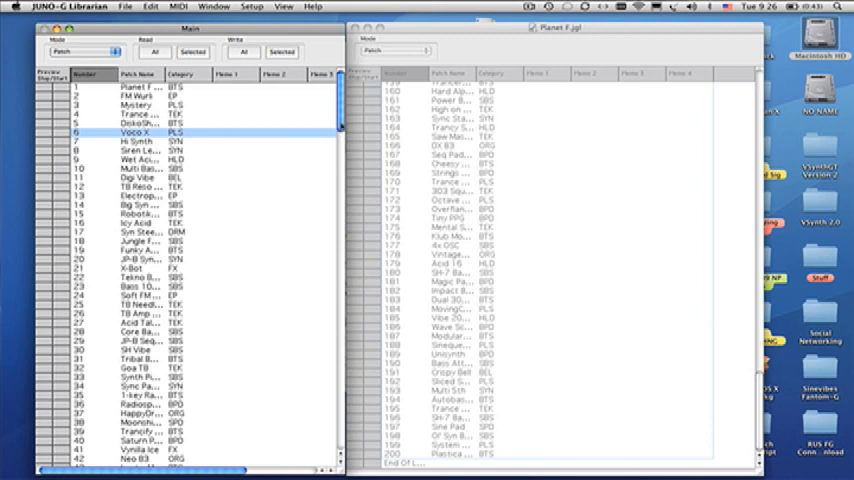
mouse_move(704, 64)
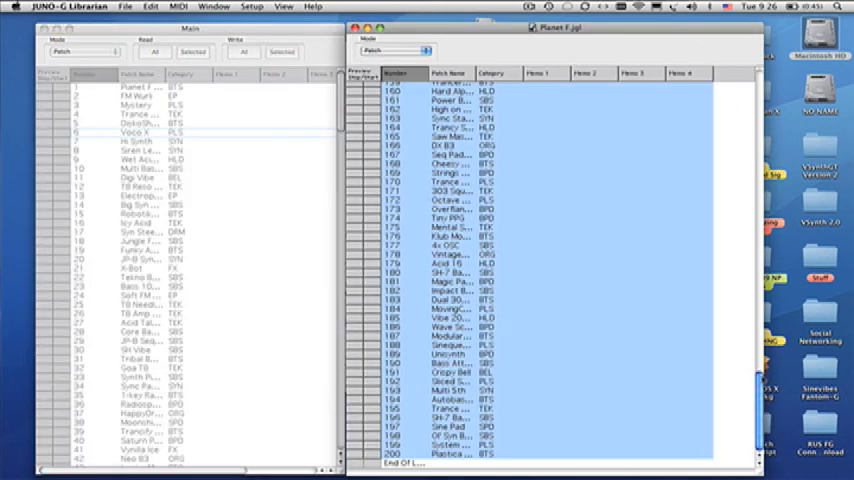
scroll(up, 3)
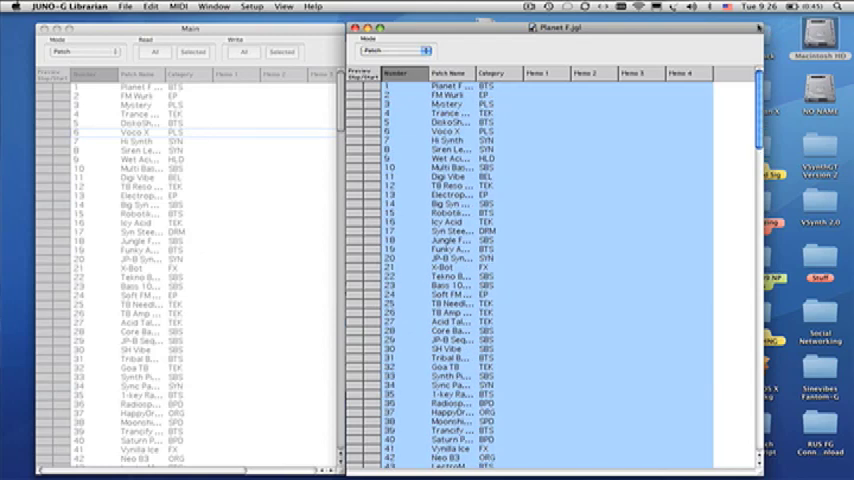
mouse_move(260, 36)
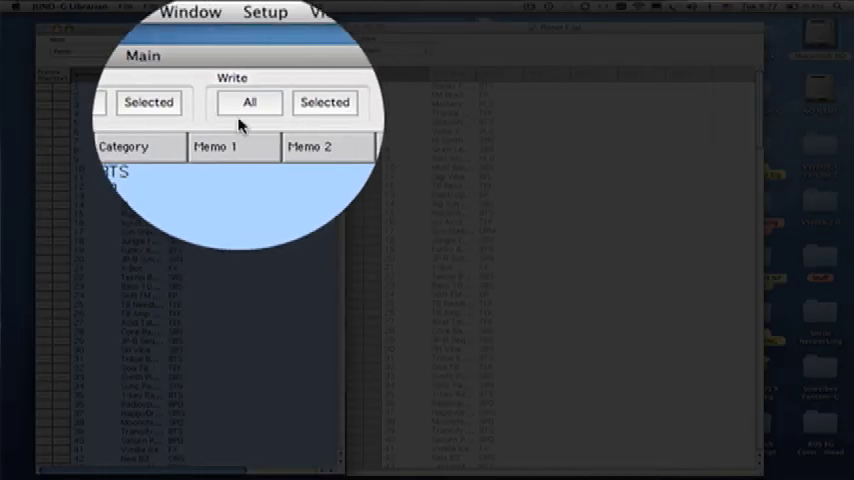
Step: Write All Main patches to the JUNO-G, confirming the user-area overwrite
click(248, 102)
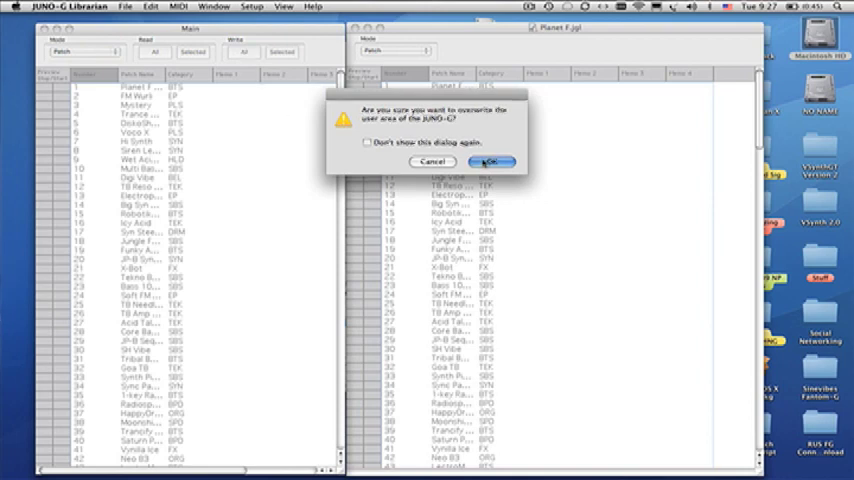
click(492, 160)
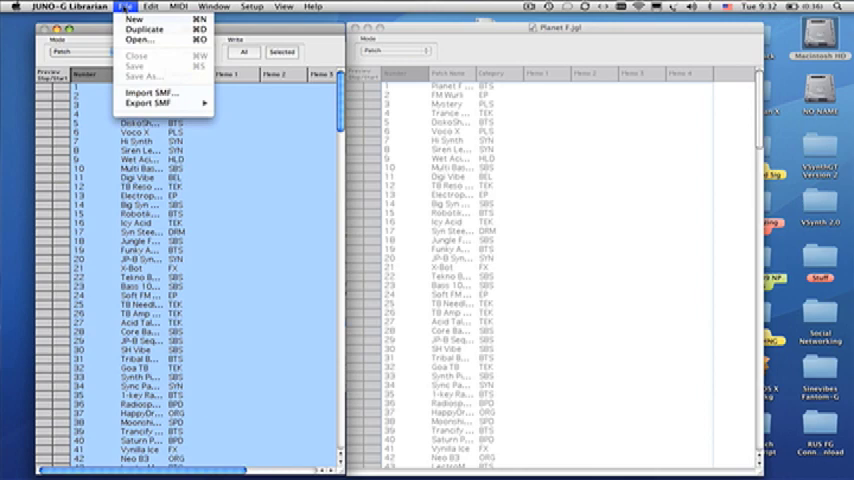
click(70, 8)
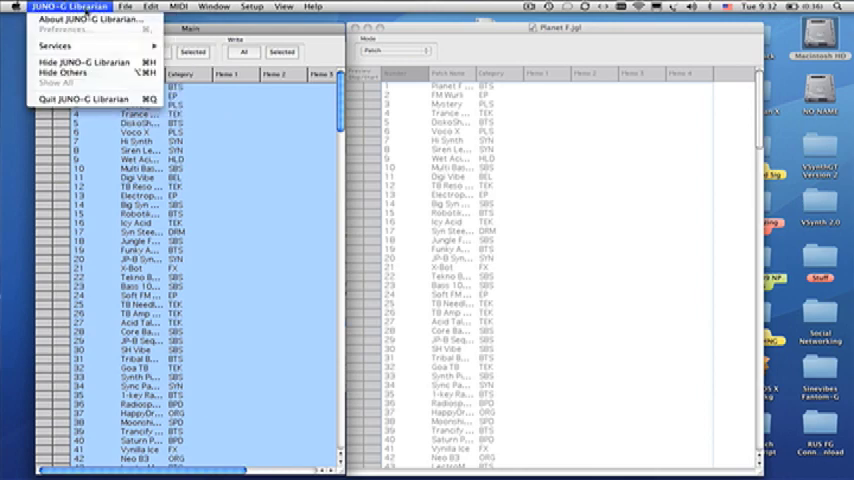